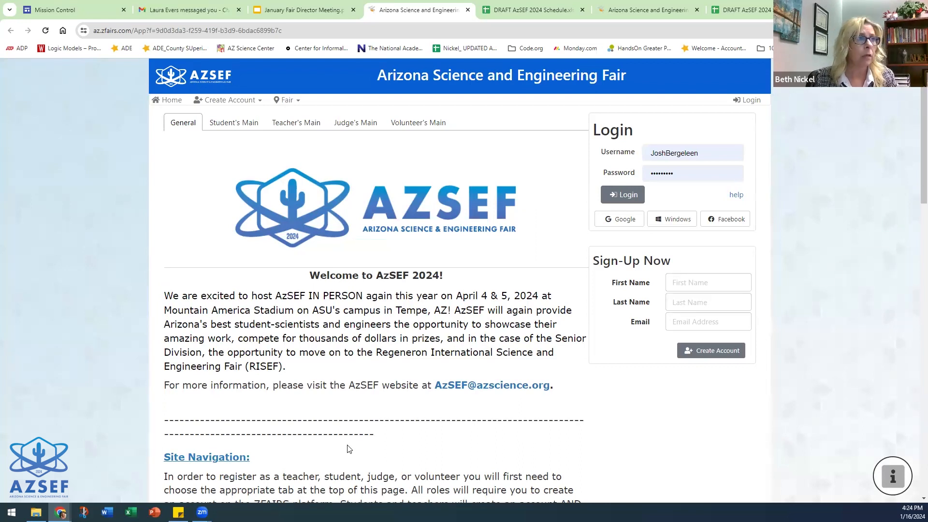
pyautogui.click(707, 282)
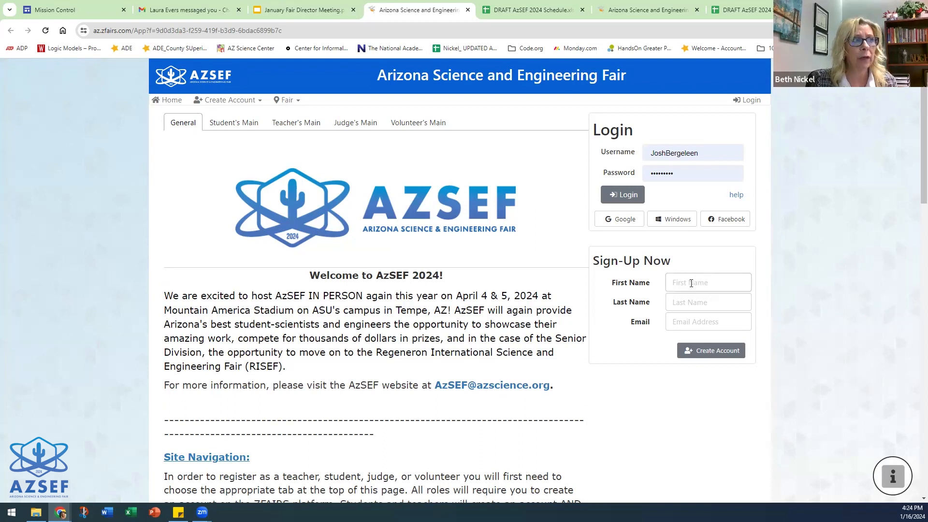
pyautogui.click(707, 282)
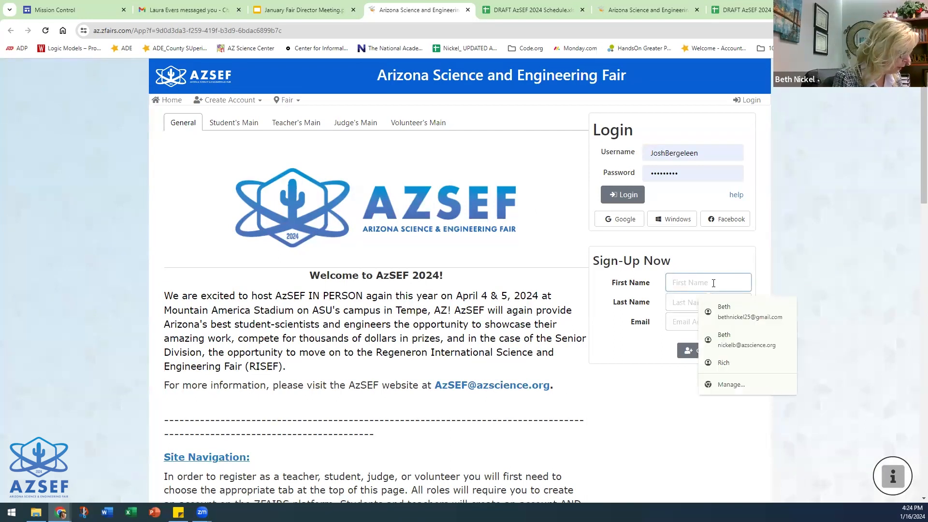
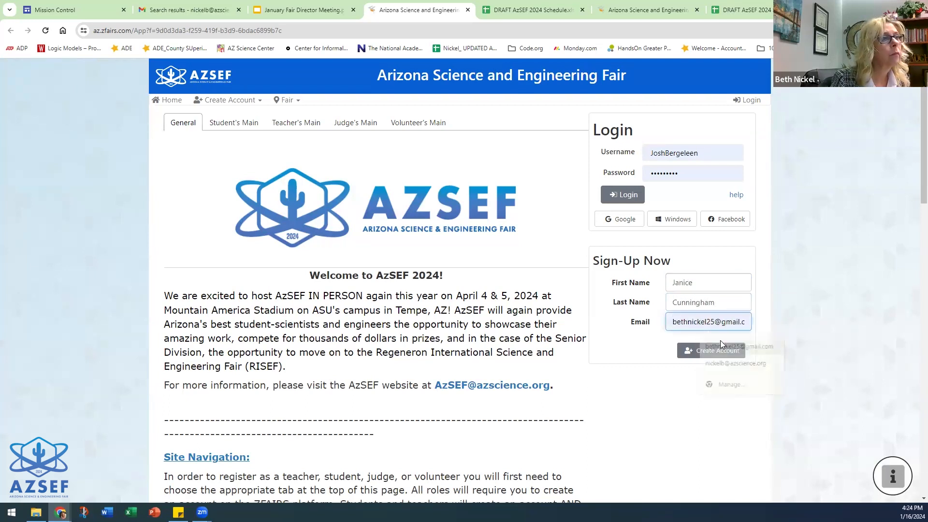
pyautogui.click(711, 350)
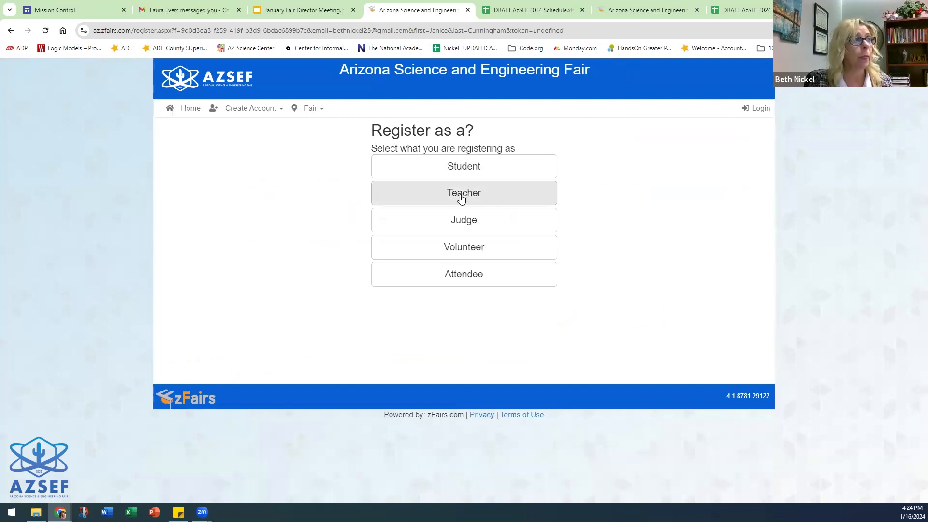
# Step: Choose Teacher, then fill phone 123, gender, ethnicity, race and a matching password
pyautogui.click(463, 193)
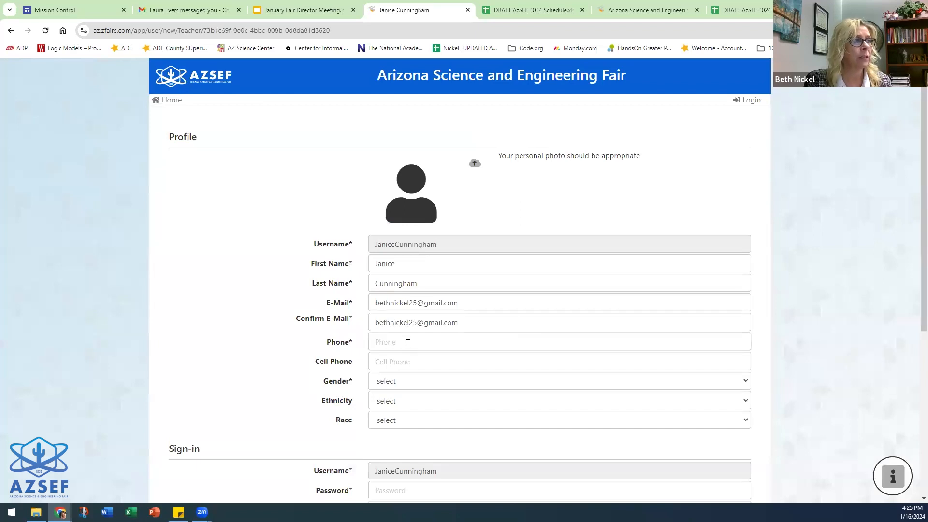
pyautogui.write('1234567')
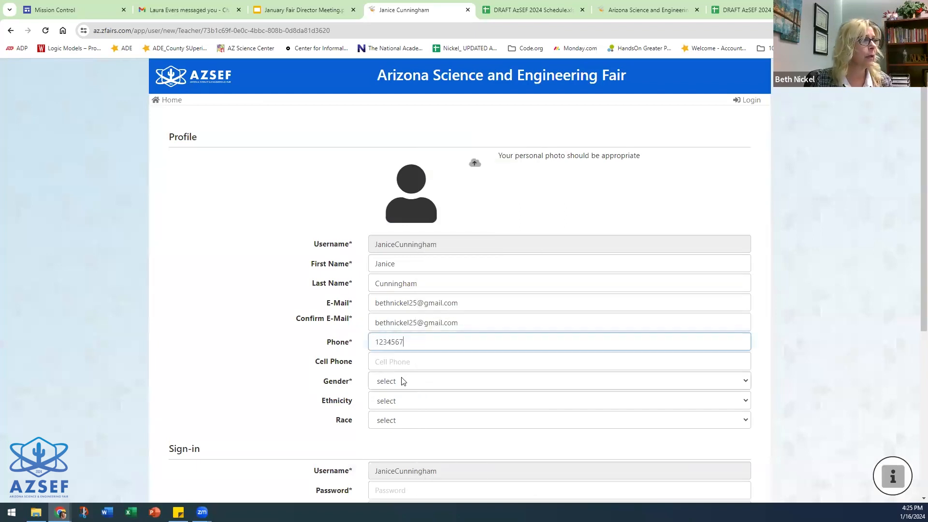
pyautogui.click(556, 400)
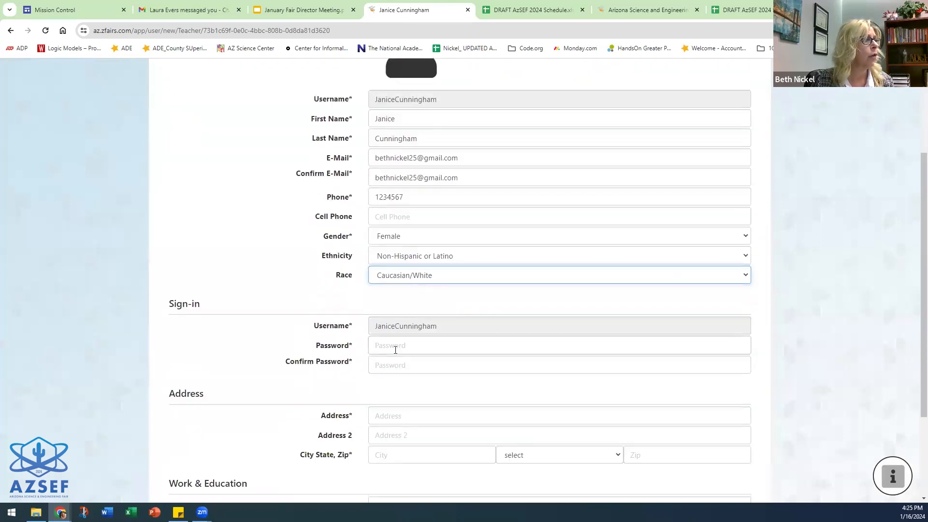
pyautogui.click(558, 344)
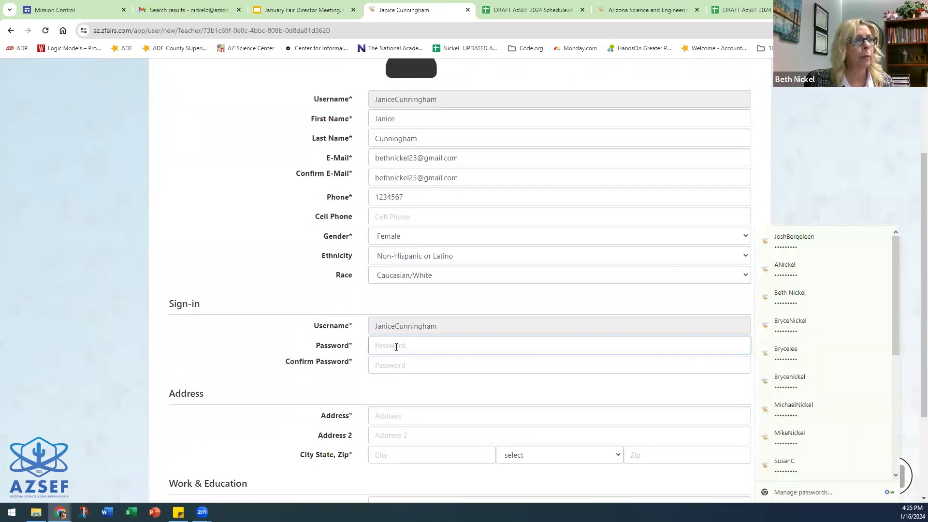
pyautogui.write('••')
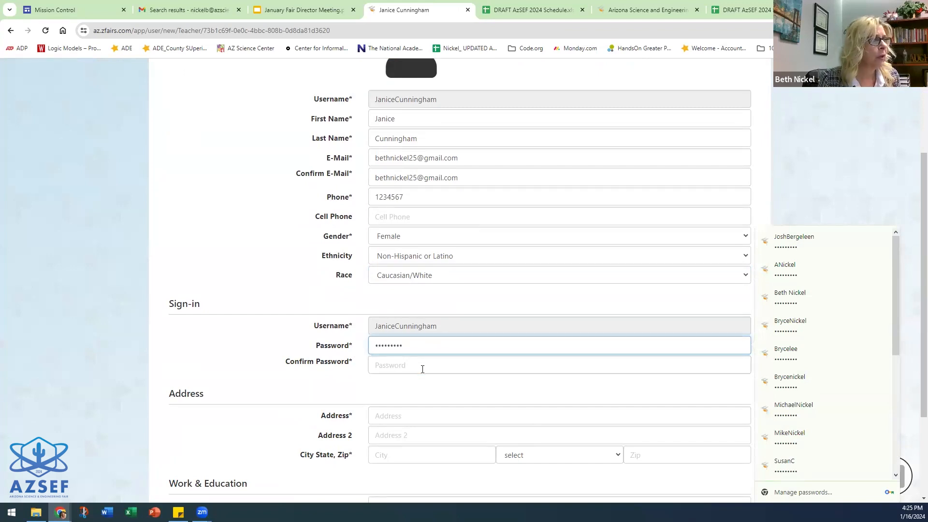
pyautogui.write('••')
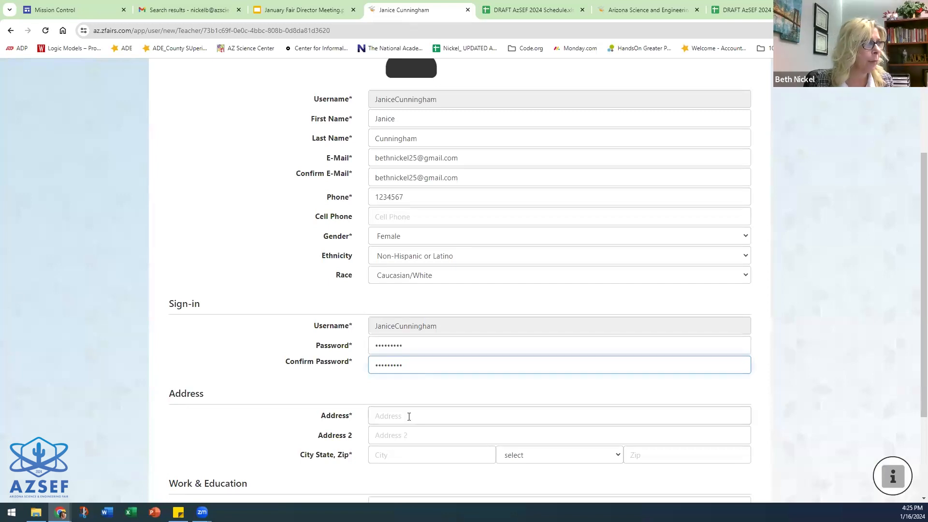
# Step: Enter address 123 Street Lane, Phoenix, Arizona 85022 and save & continue to the Teacher tab
pyautogui.click(558, 416)
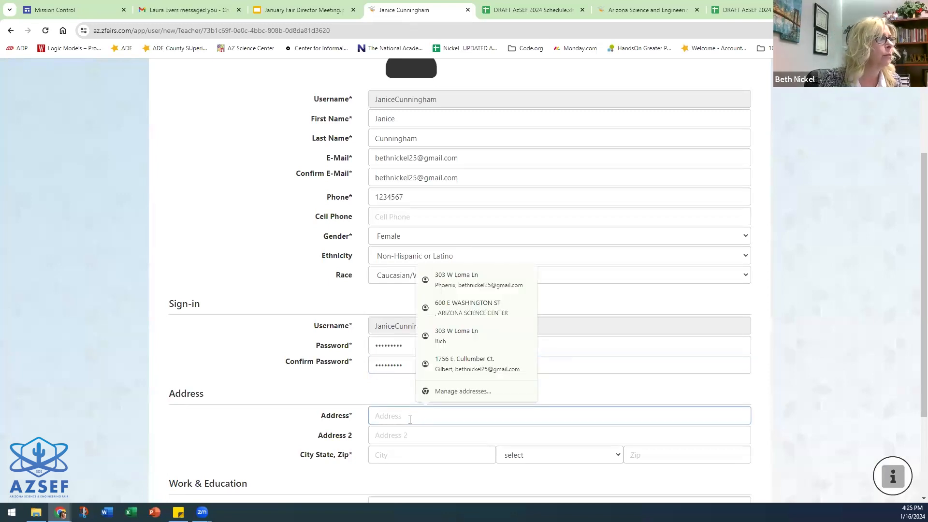
pyautogui.write('123 Street')
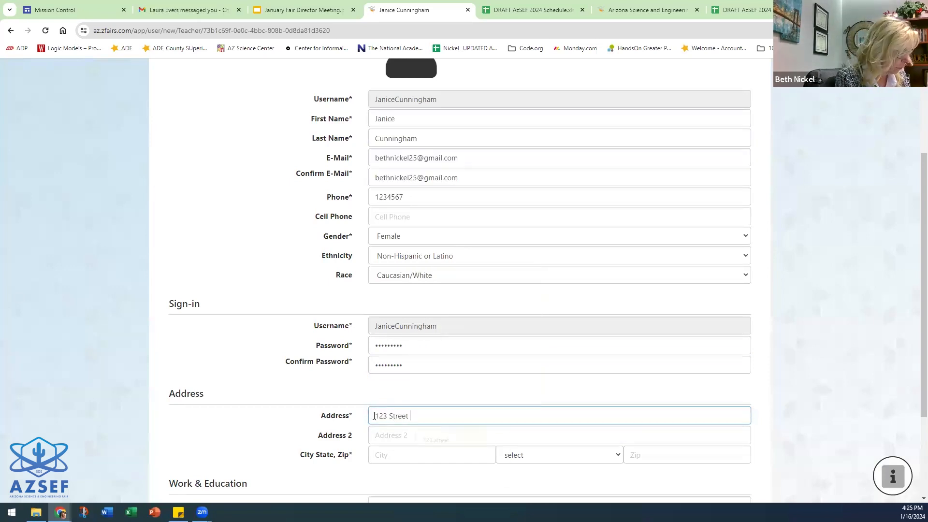
pyautogui.click(557, 454)
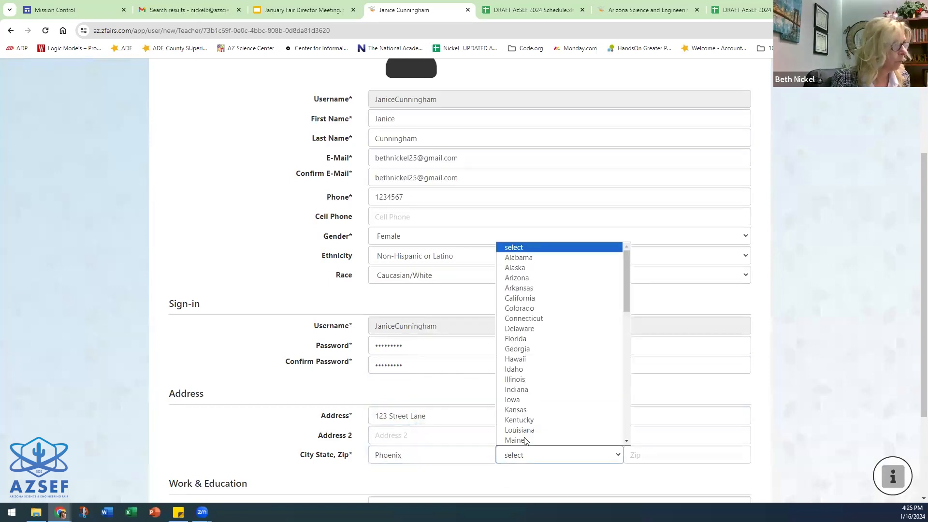
pyautogui.click(516, 277)
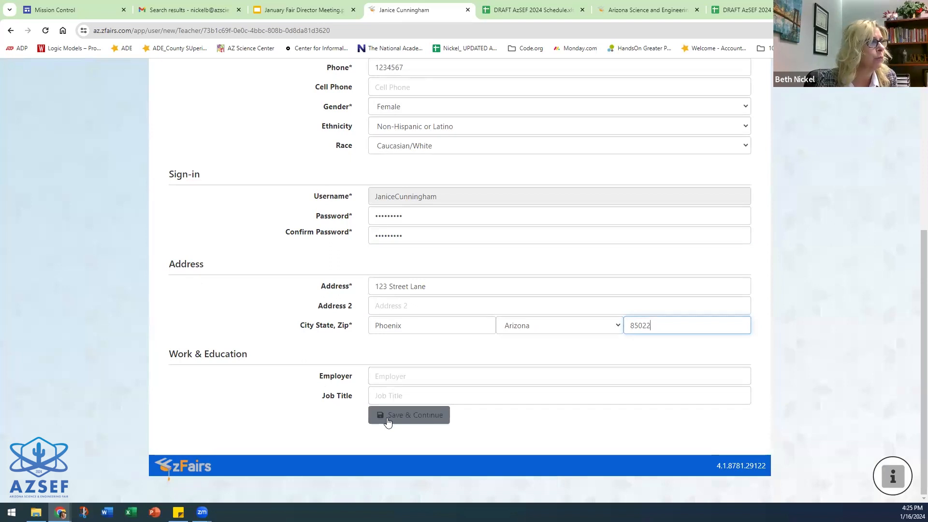
pyautogui.click(409, 415)
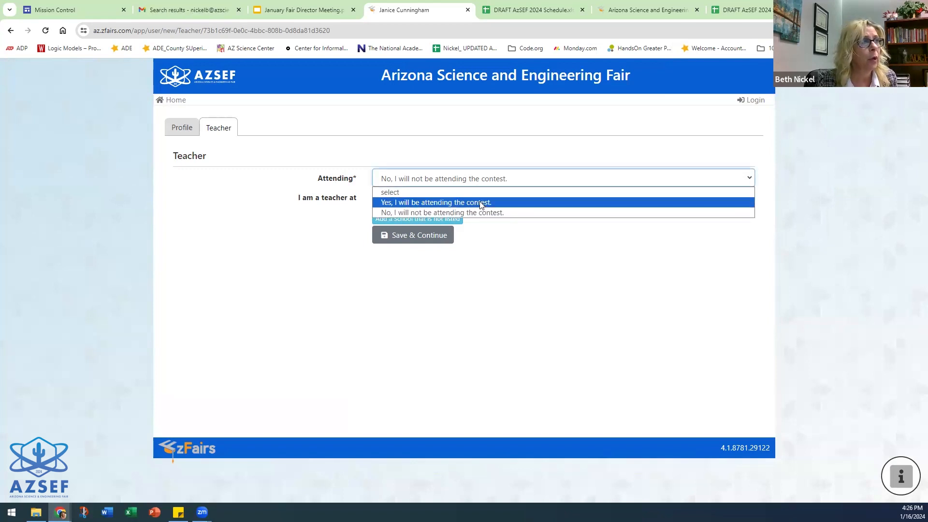
# Step: Mark the teacher as attending and pick A. C. E. (Marana) as their school
pyautogui.click(435, 202)
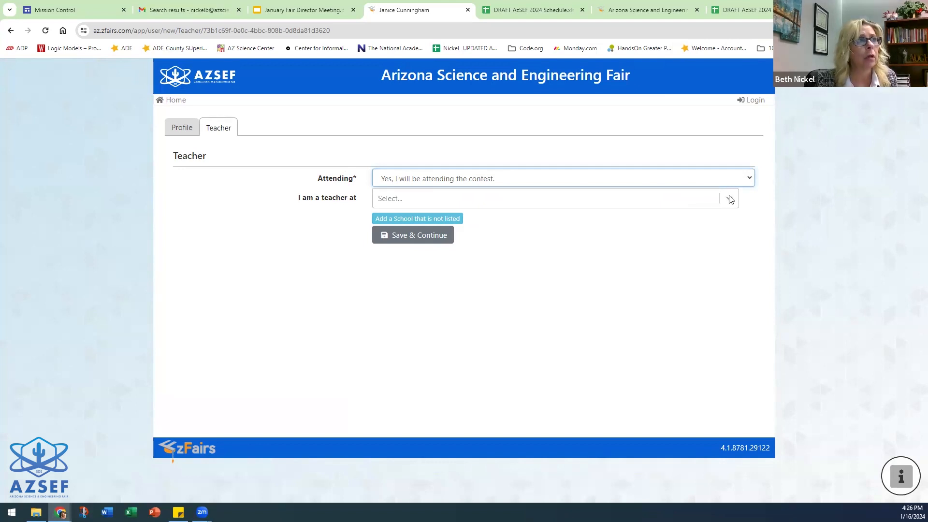
pyautogui.click(549, 198)
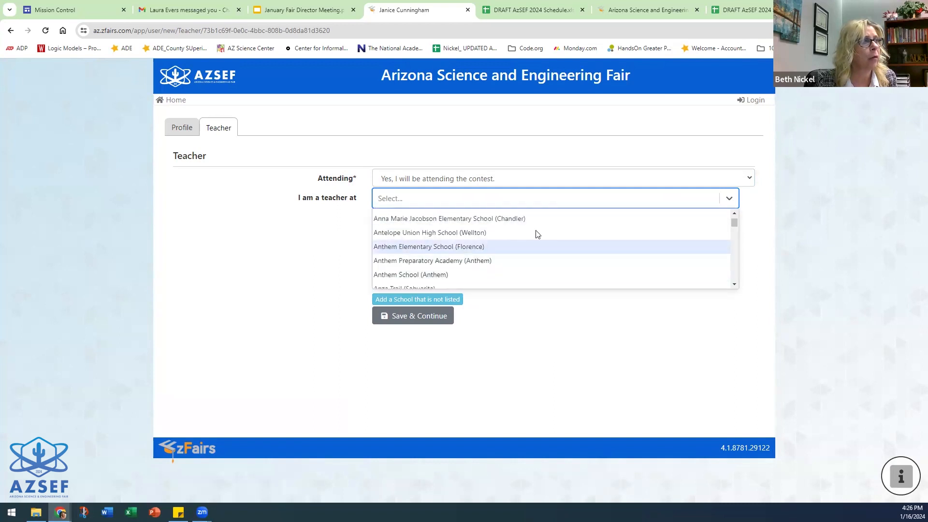
pyautogui.scroll(-3)
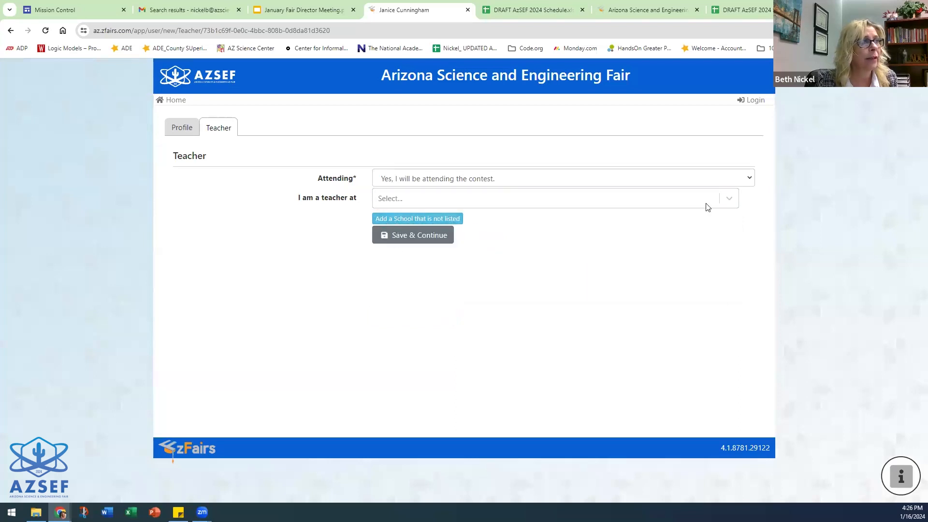
pyautogui.click(553, 197)
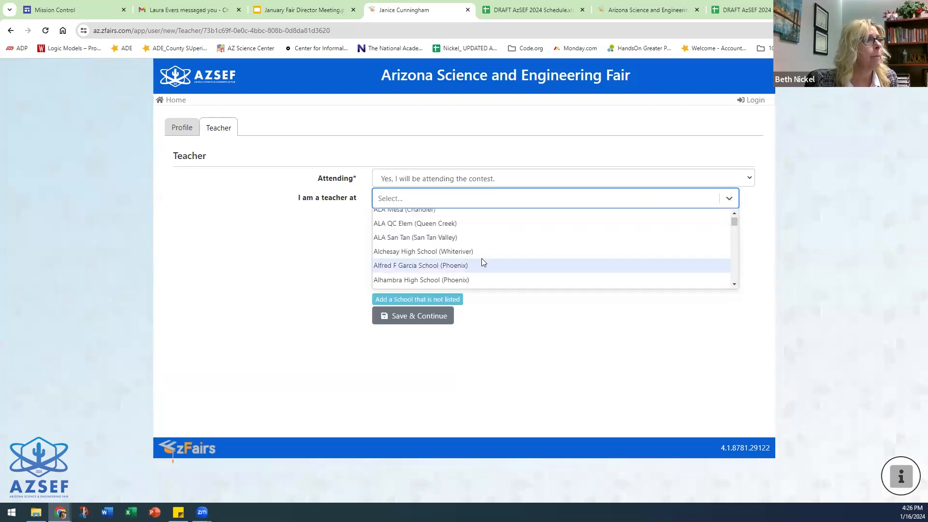
pyautogui.moveTo(379, 254)
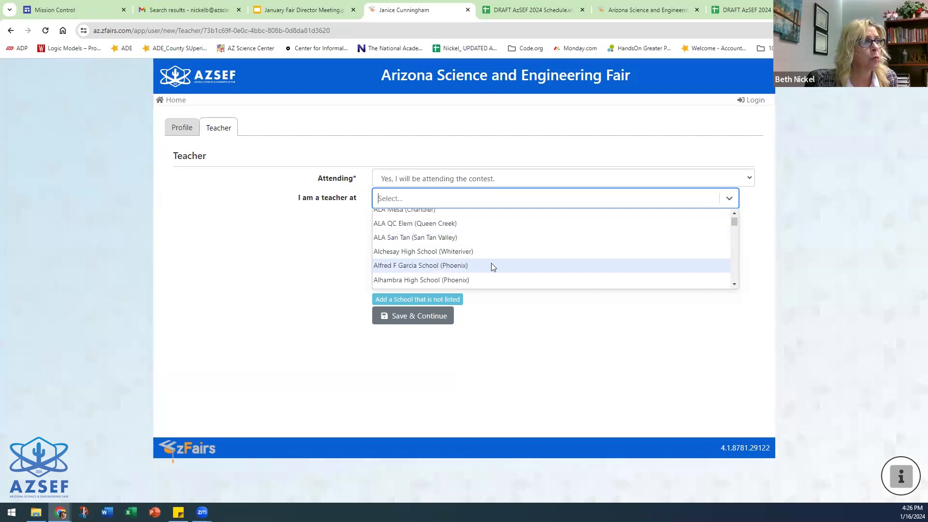
pyautogui.scroll(-3)
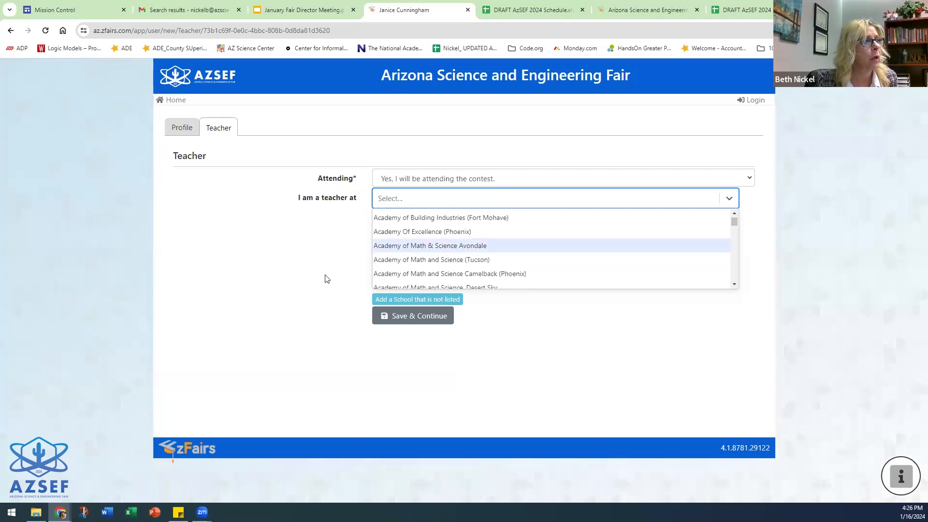
pyautogui.moveTo(443, 263)
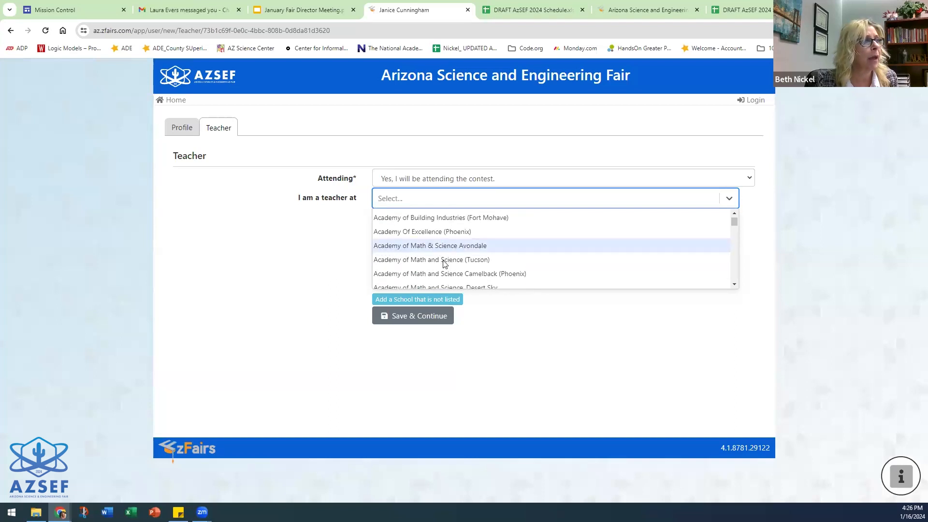
pyautogui.scroll(-3)
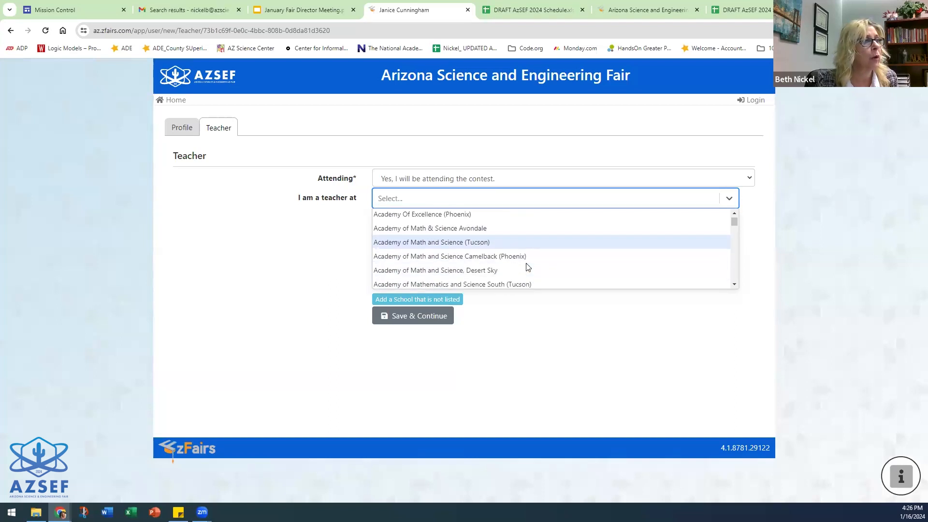
pyautogui.scroll(-3)
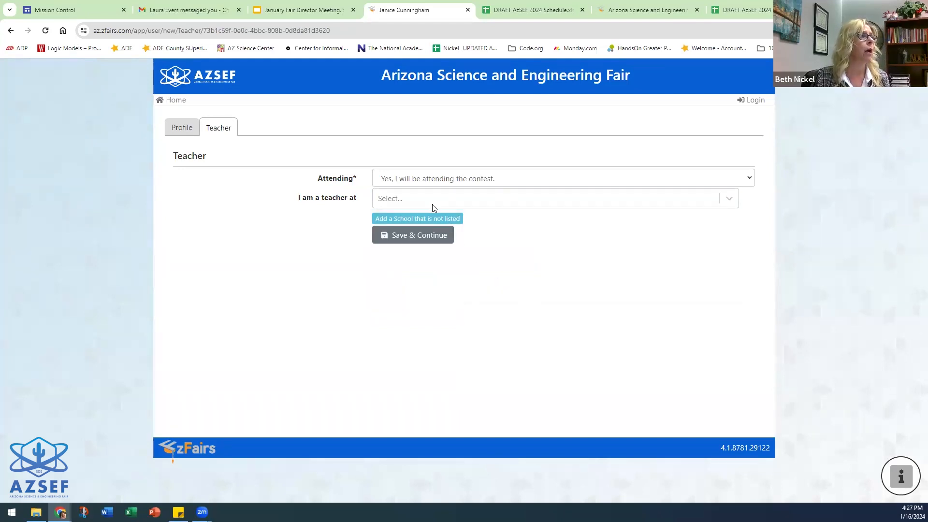
pyautogui.click(550, 198)
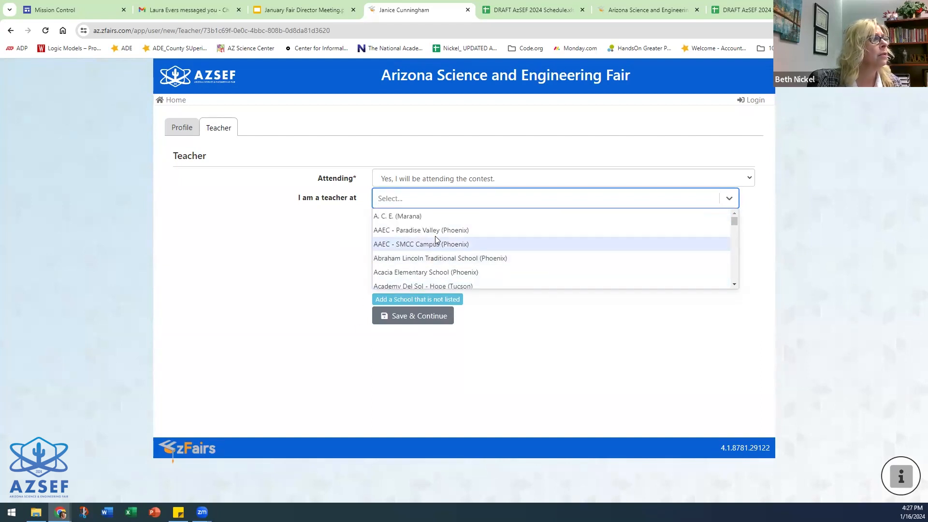
pyautogui.click(397, 216)
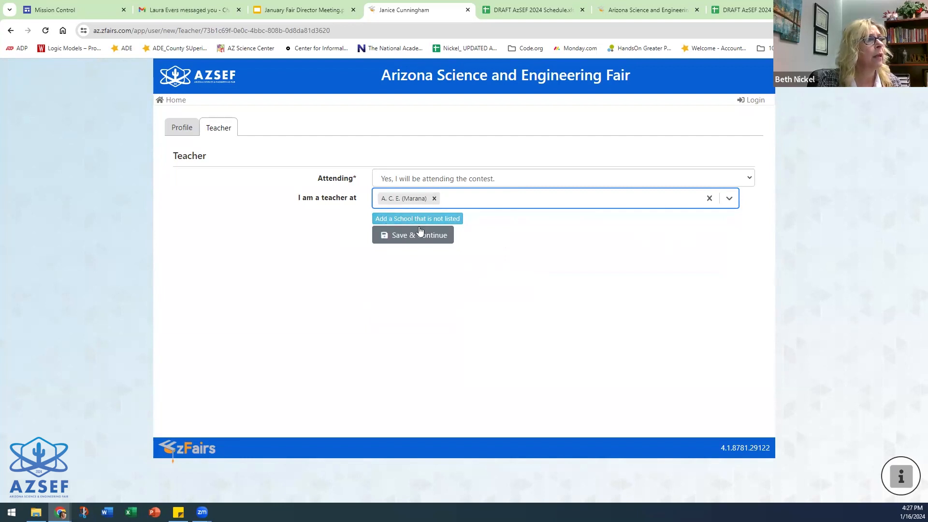
# Step: Continue to Additional Questions; answer No to school pays all fees and No to district coordinator
pyautogui.click(412, 235)
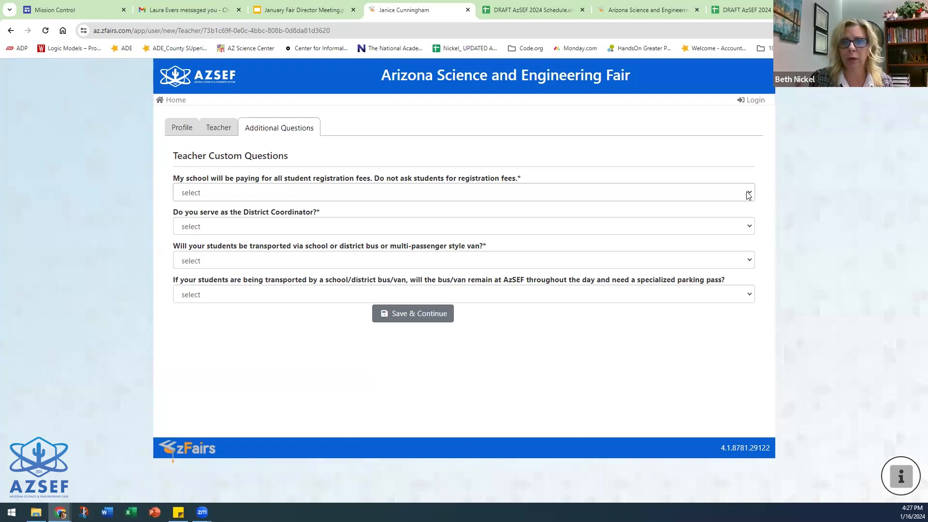
pyautogui.click(463, 192)
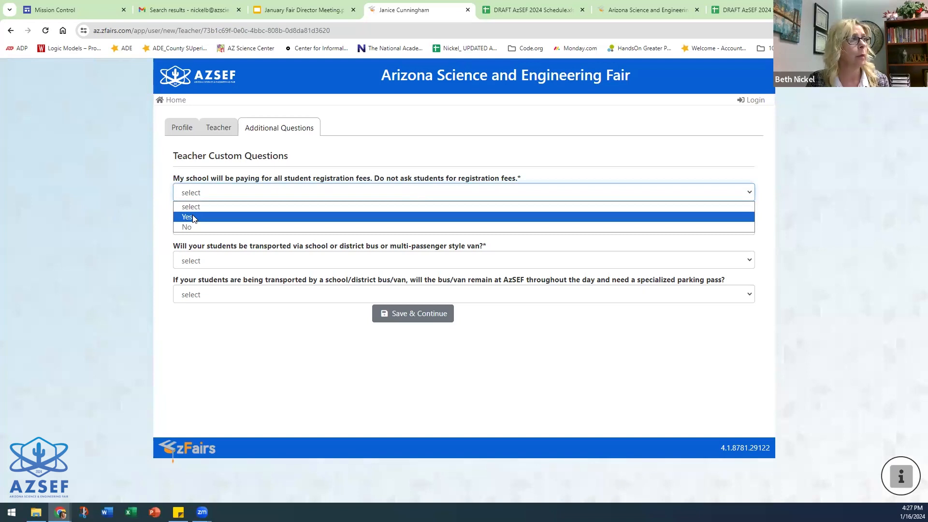
pyautogui.moveTo(186, 226)
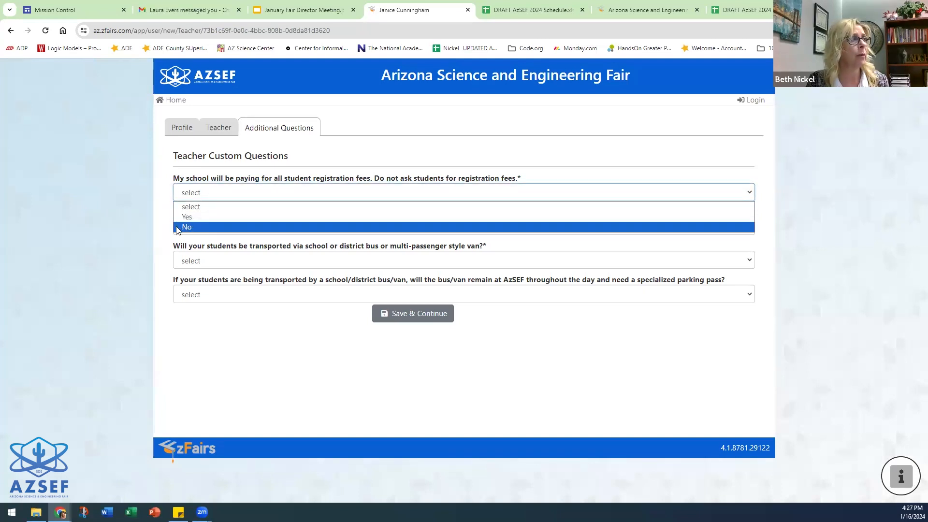
pyautogui.click(186, 216)
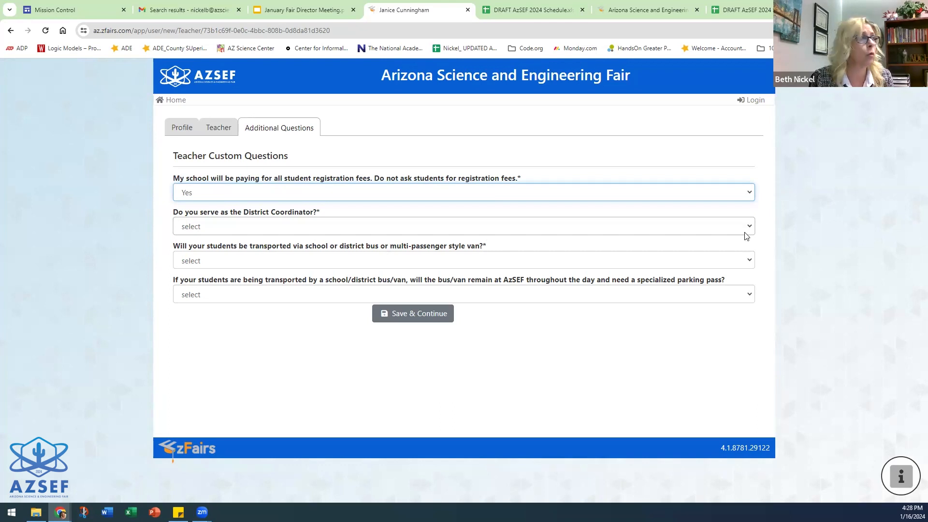
pyautogui.click(463, 226)
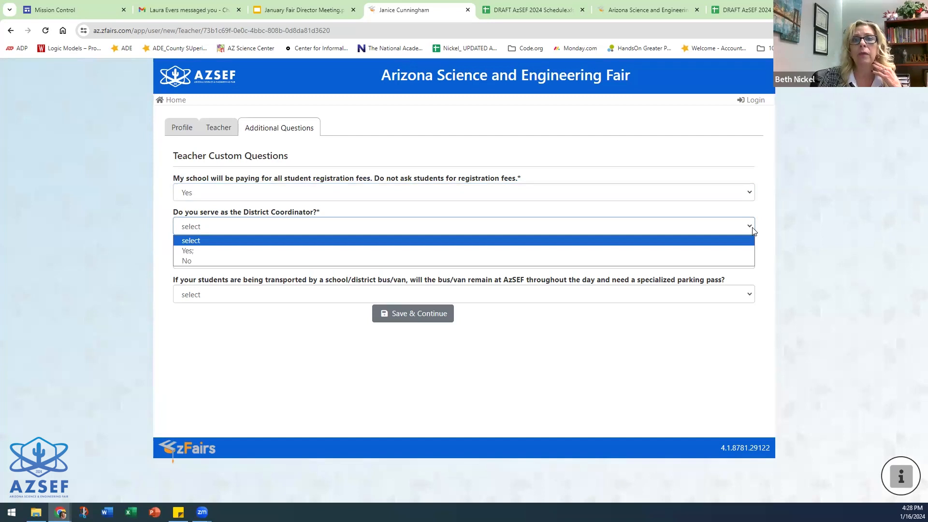
pyautogui.moveTo(186, 260)
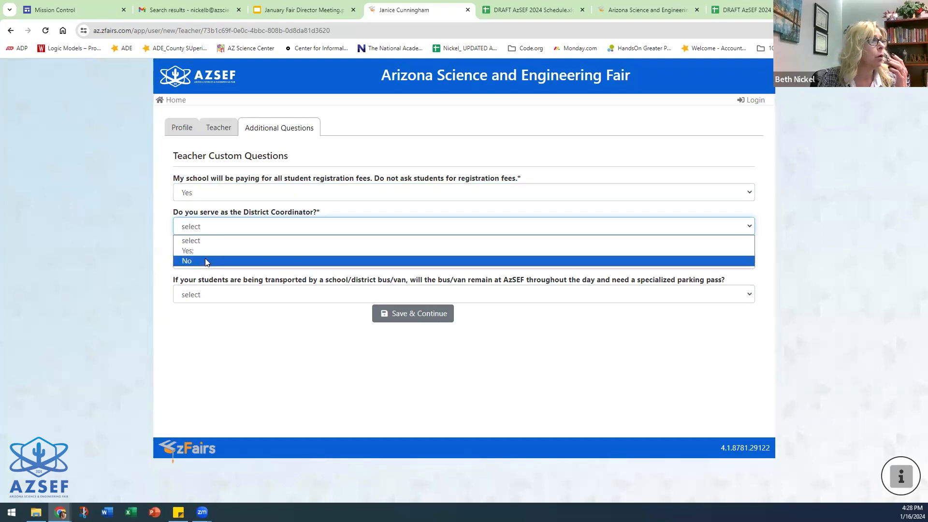
pyautogui.click(186, 261)
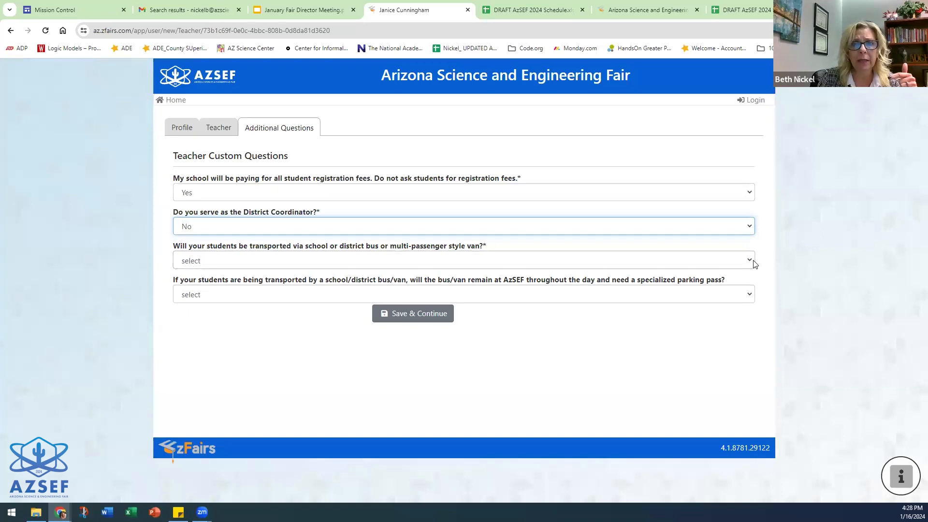
# Step: Answer Yes to bus transport and No to parking pass, then save to finish creating the account
pyautogui.click(463, 260)
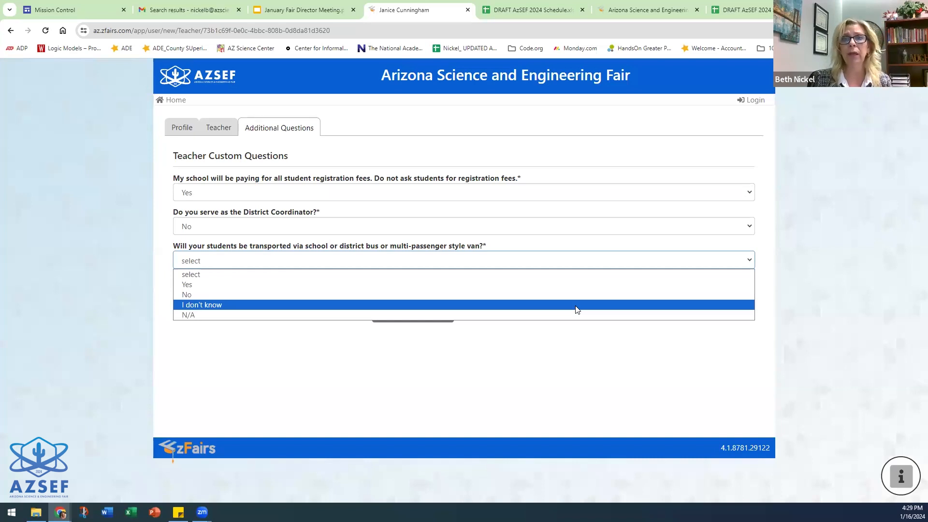
pyautogui.moveTo(320, 284)
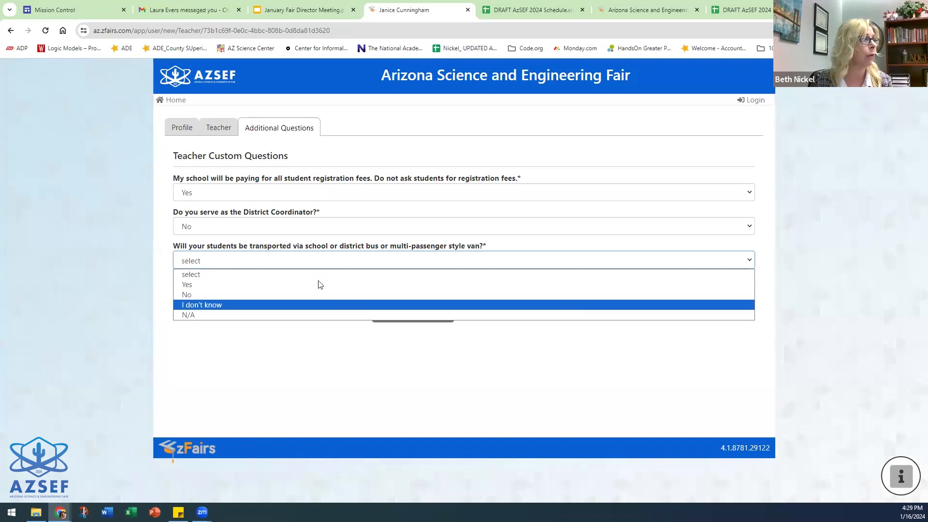
pyautogui.click(186, 284)
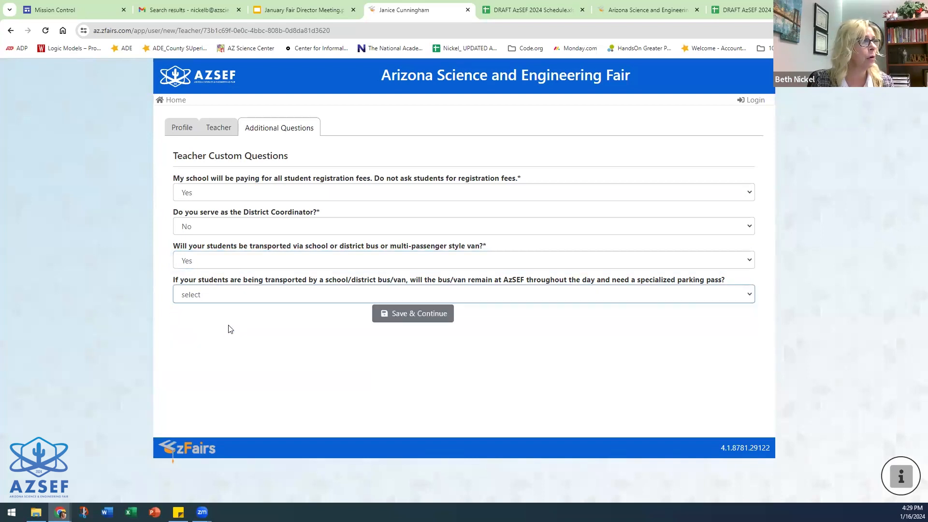
pyautogui.click(463, 293)
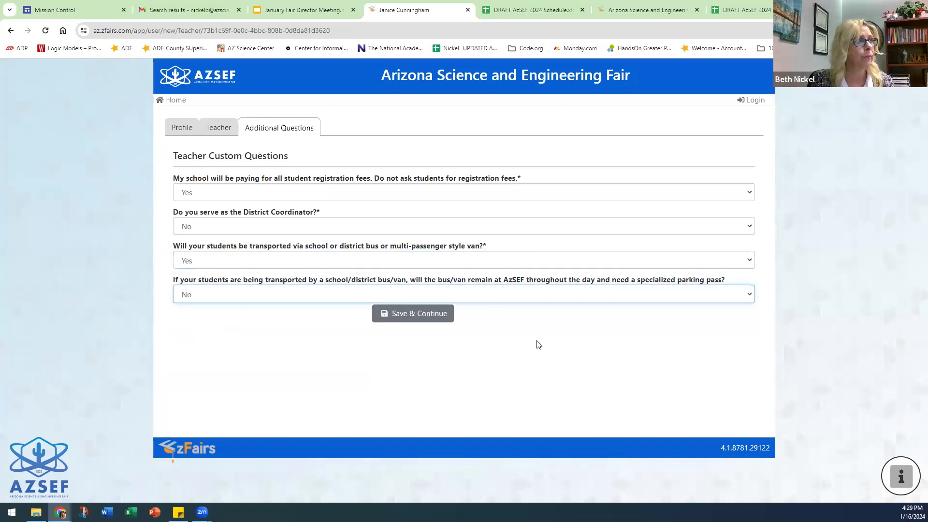
pyautogui.click(413, 313)
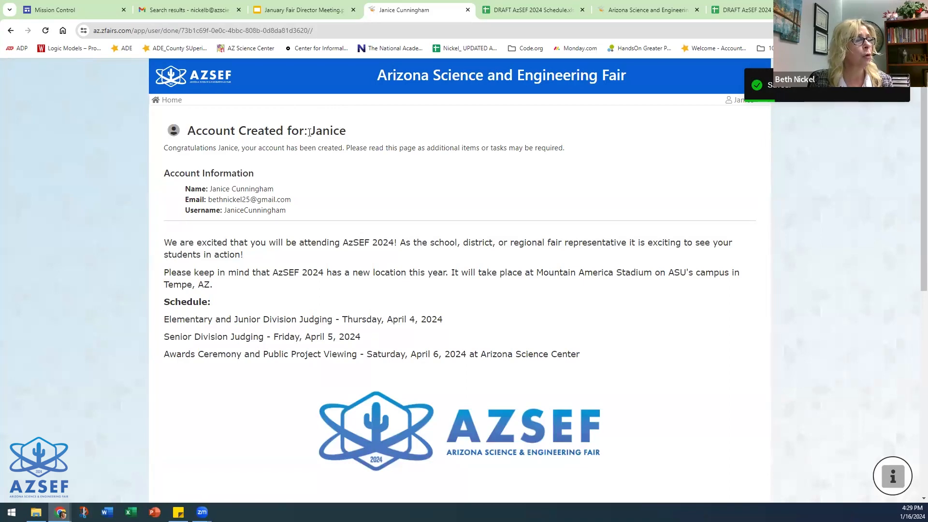
pyautogui.scroll(-3)
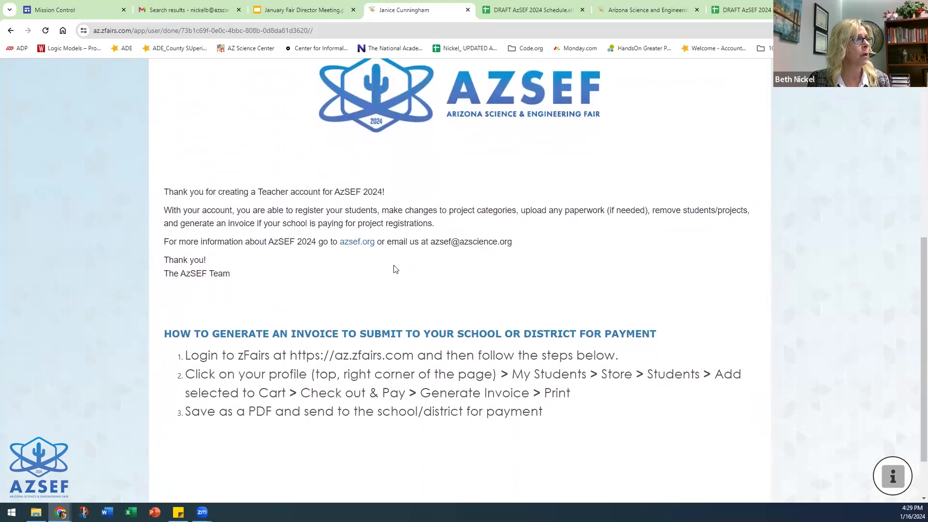
pyautogui.scroll(-3)
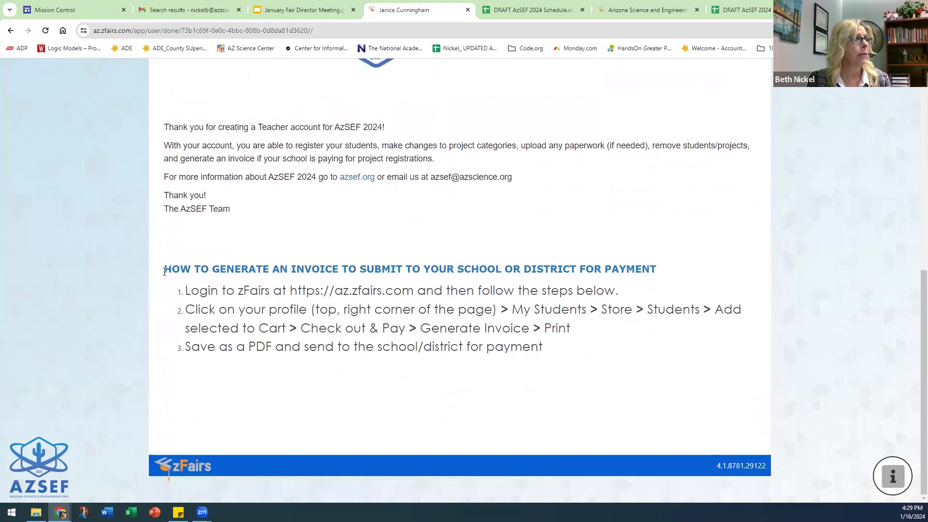
pyautogui.moveTo(164, 269); pyautogui.dragTo(603, 268)
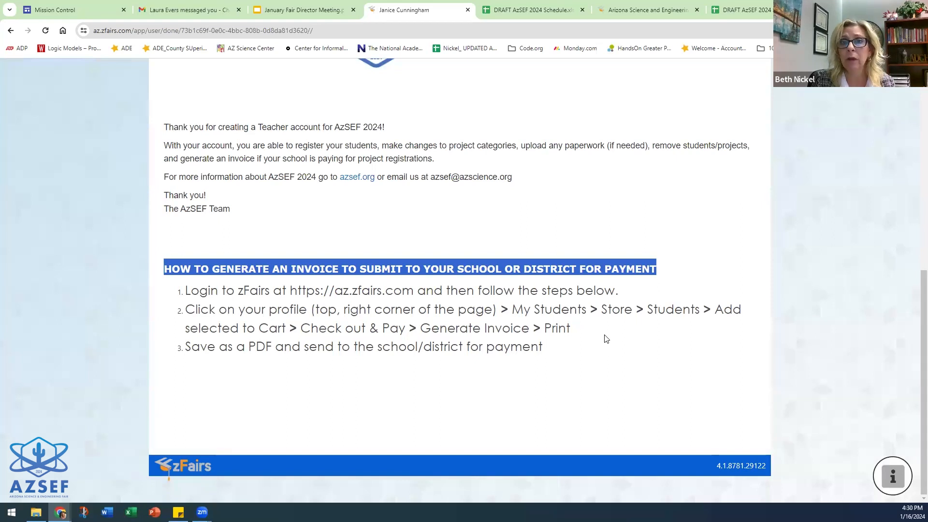
pyautogui.click(333, 289)
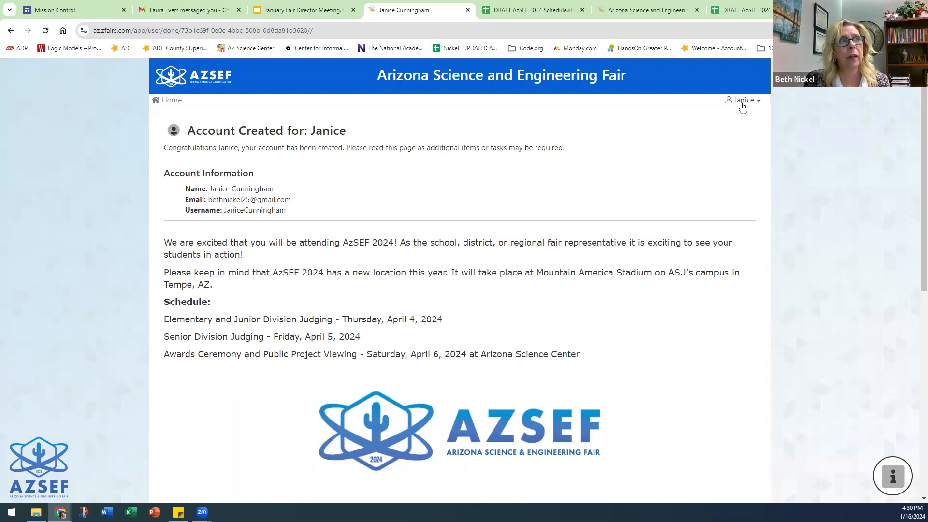
pyautogui.click(742, 99)
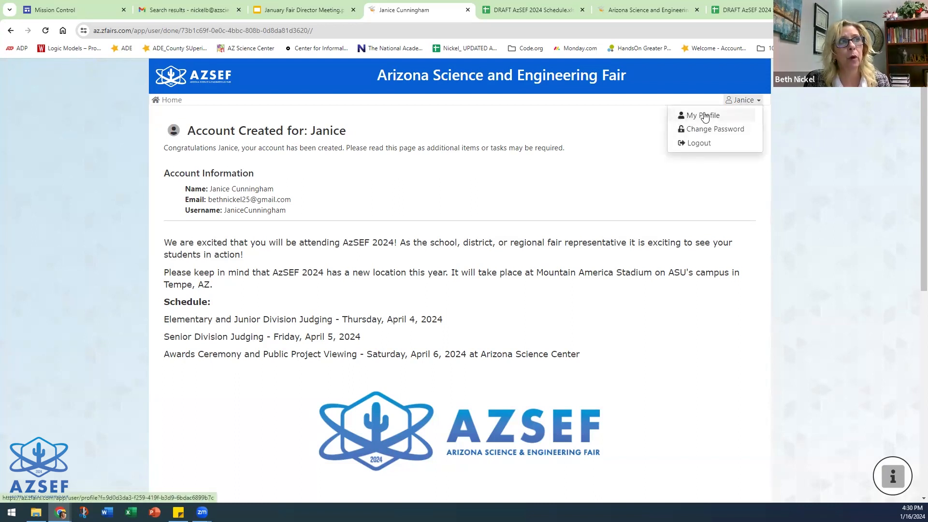
pyautogui.click(703, 115)
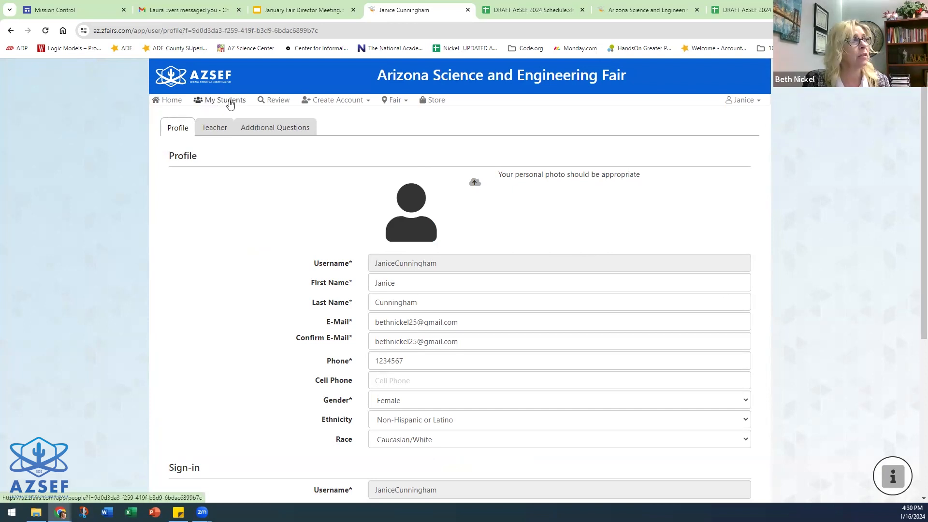
pyautogui.click(228, 100)
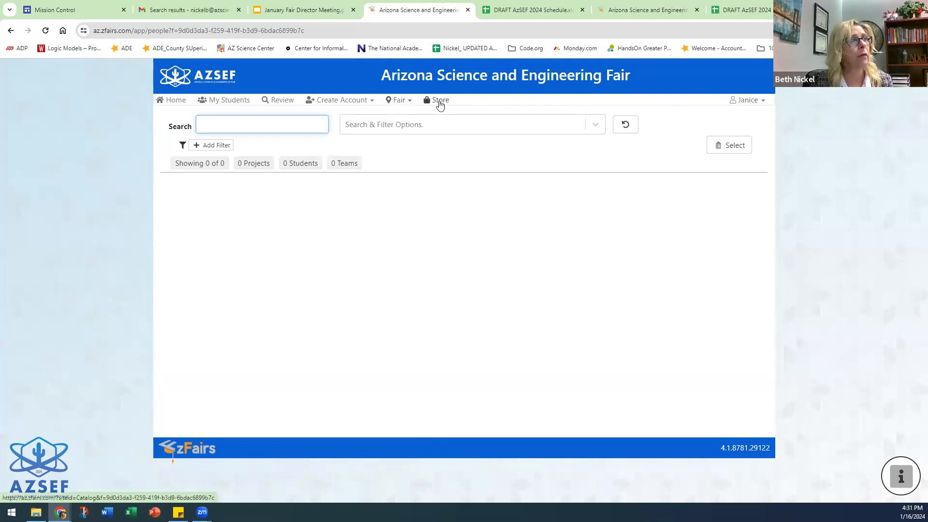
# Step: In the store's Students tab, add the $25 EL-MA-001 registration fee to the cart
pyautogui.click(440, 100)
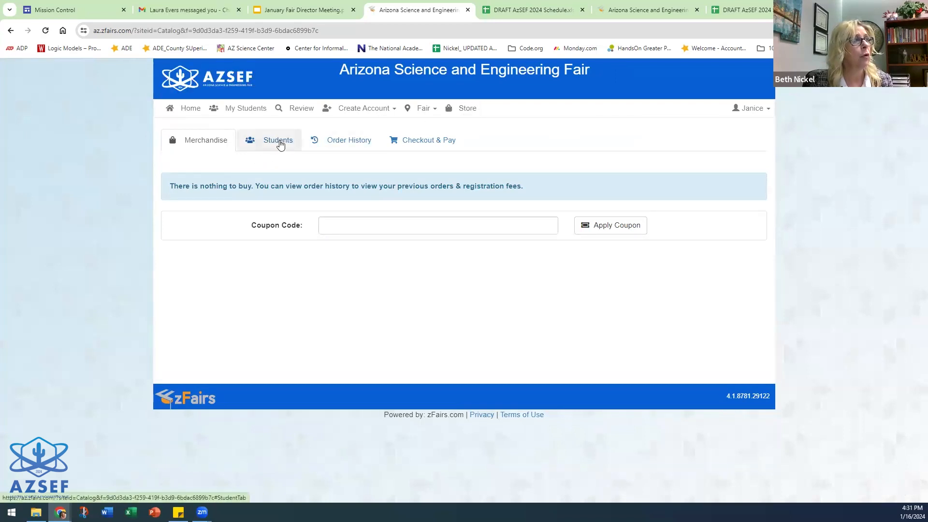
pyautogui.click(277, 141)
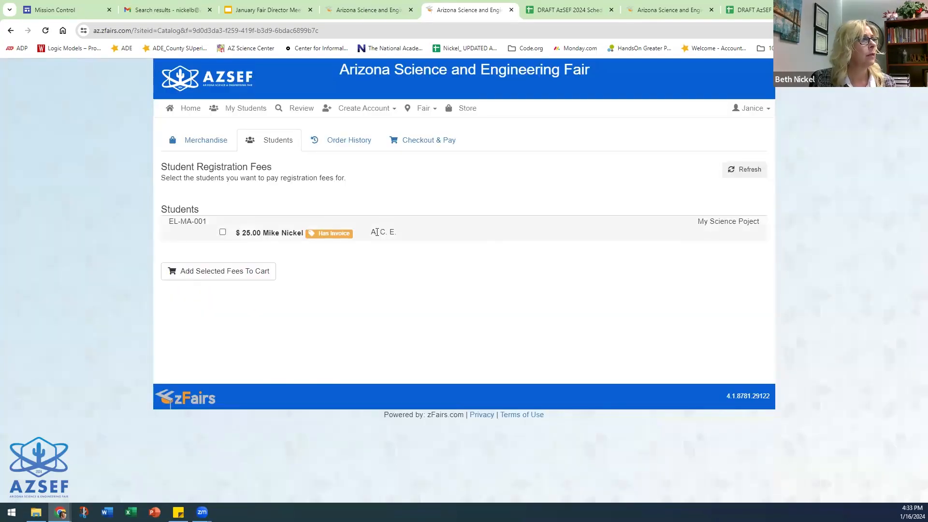
pyautogui.click(222, 231)
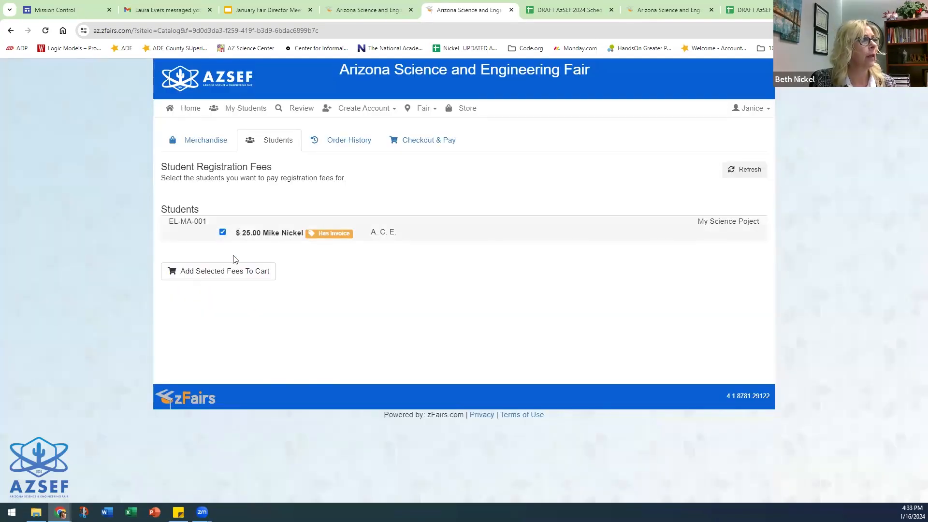
pyautogui.click(218, 271)
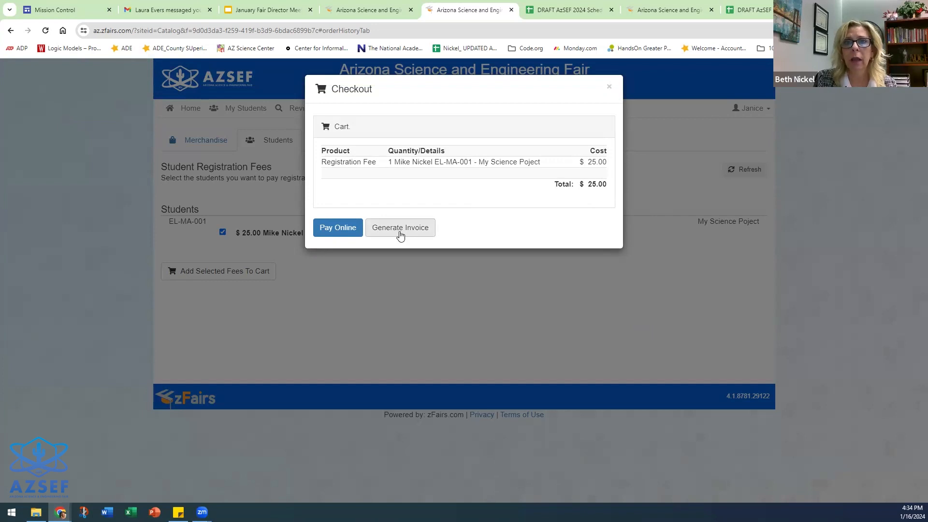
# Step: Generate the $25 invoice, view it with its pay-online form, and return to checkout
pyautogui.click(399, 227)
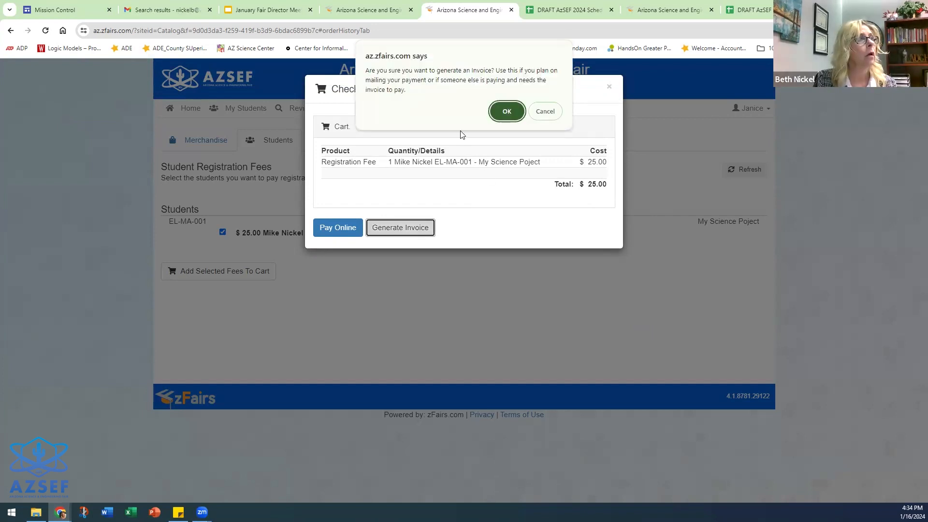
pyautogui.click(505, 111)
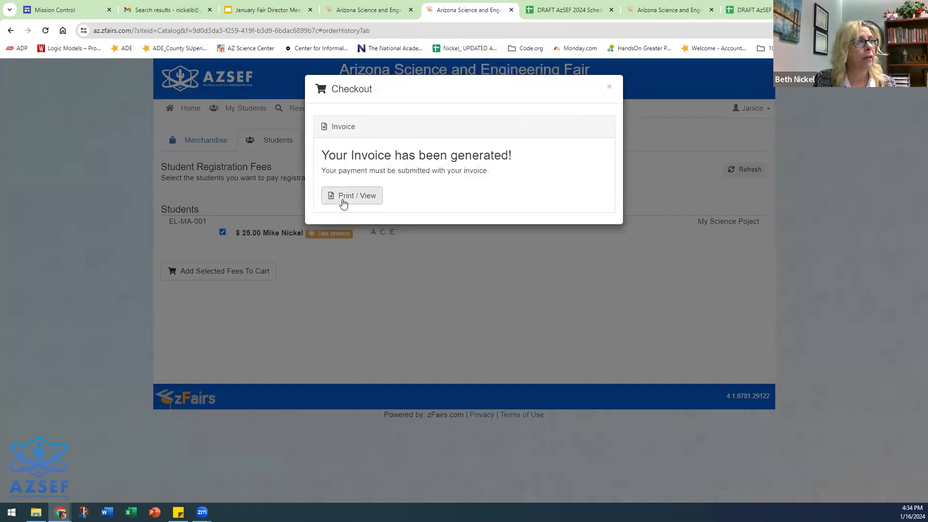
pyautogui.click(352, 195)
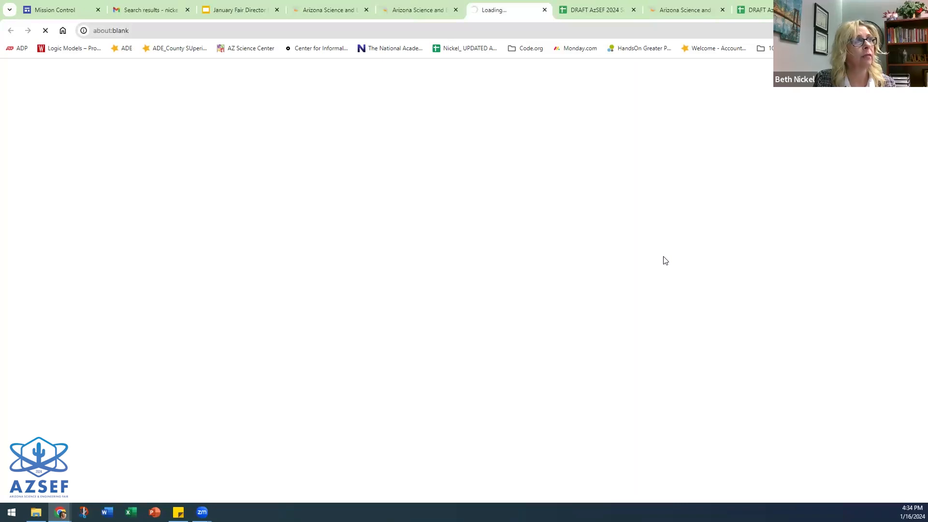
pyautogui.moveTo(561, 175)
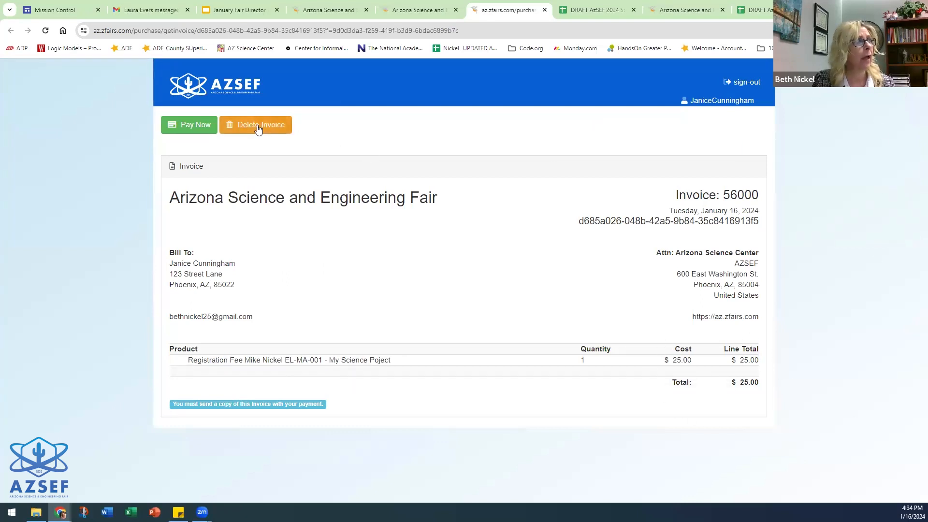
pyautogui.click(188, 125)
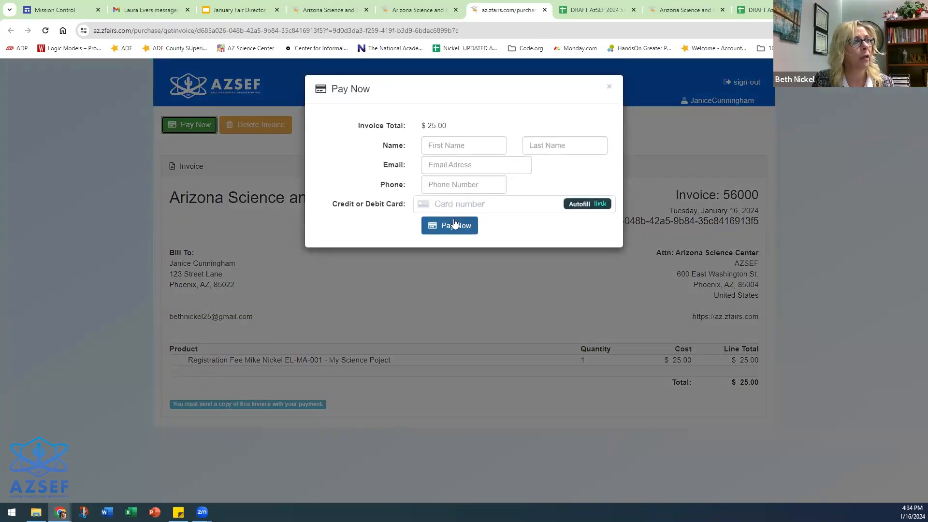
pyautogui.click(418, 10)
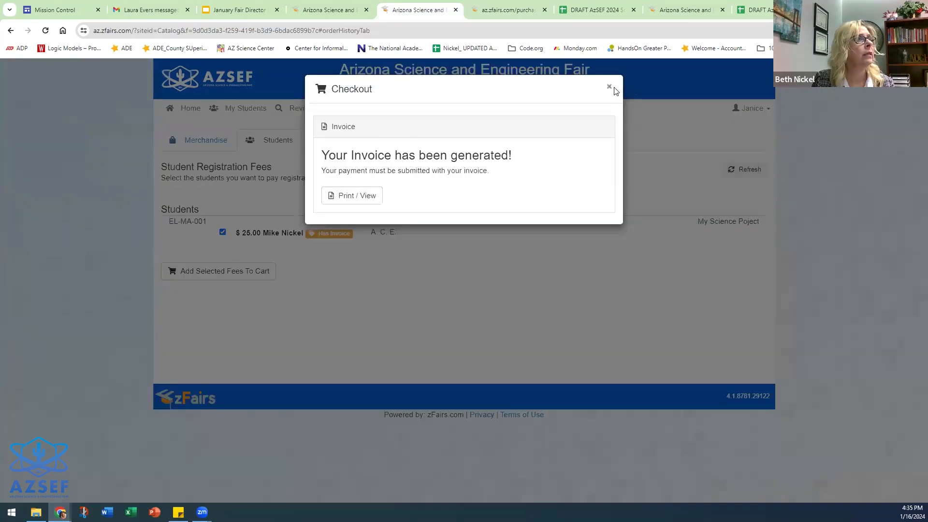
# Step: Close checkout and return to My Students, selecting project EL-MA-001
pyautogui.click(607, 87)
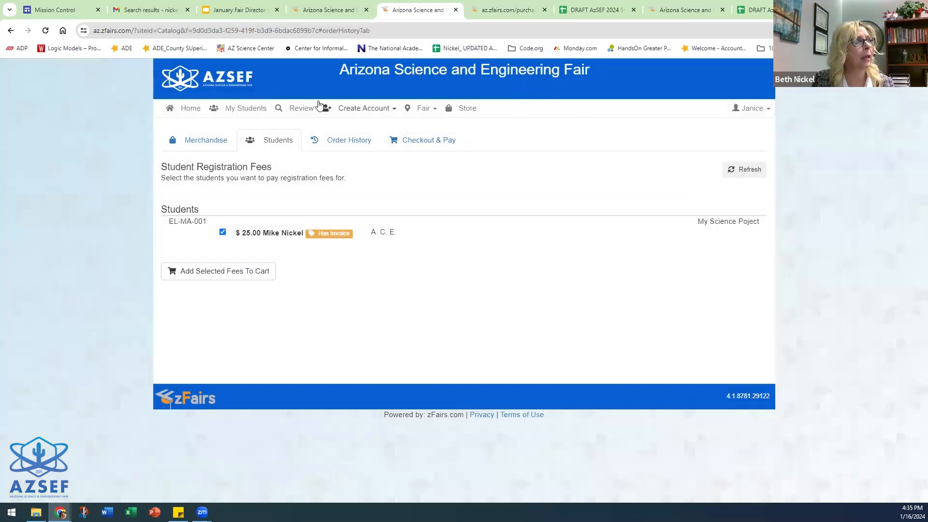
pyautogui.click(244, 107)
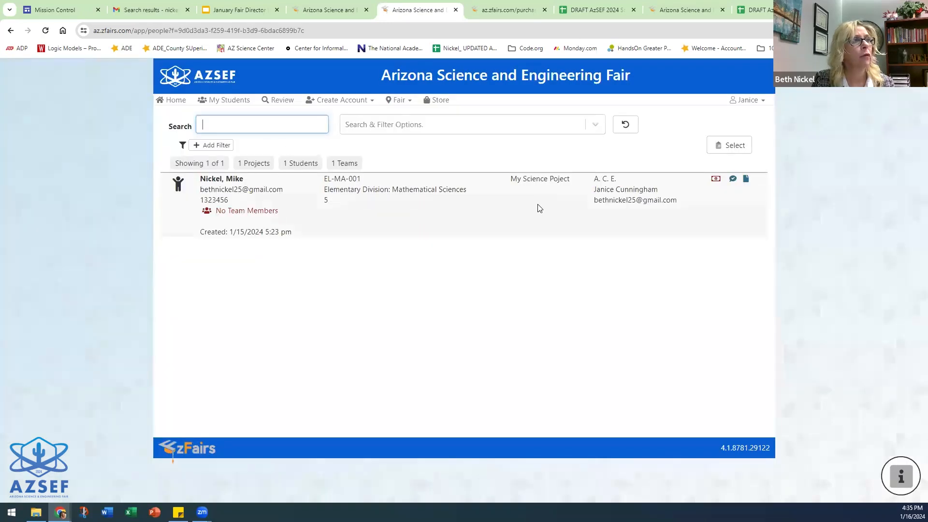
pyautogui.moveTo(198, 187)
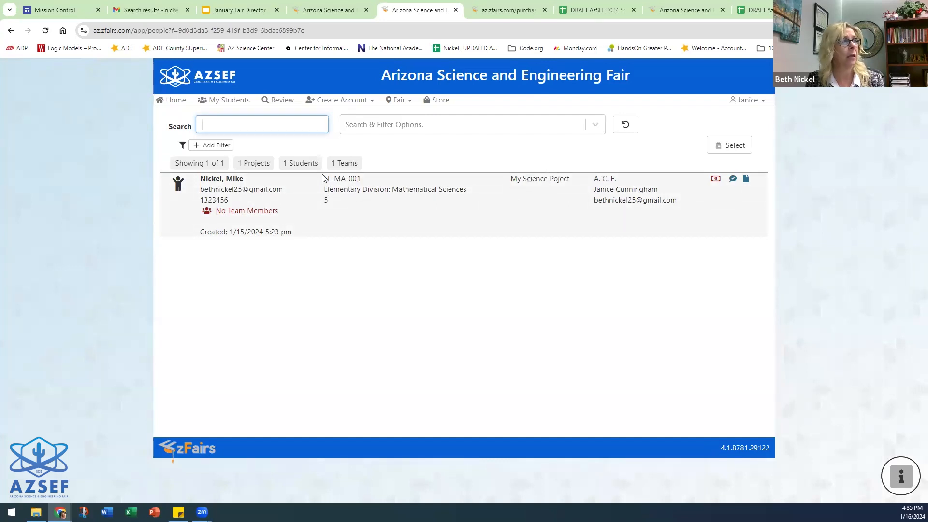
pyautogui.doubleClick(341, 178)
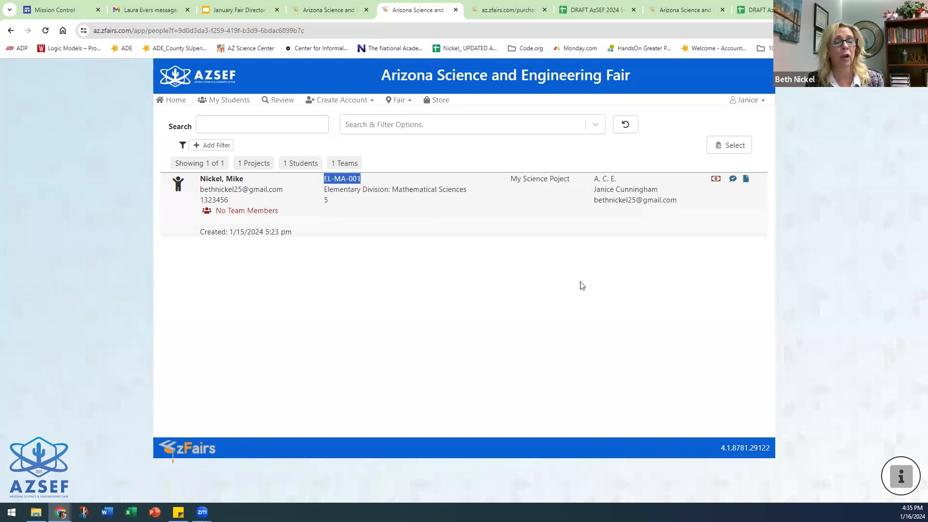